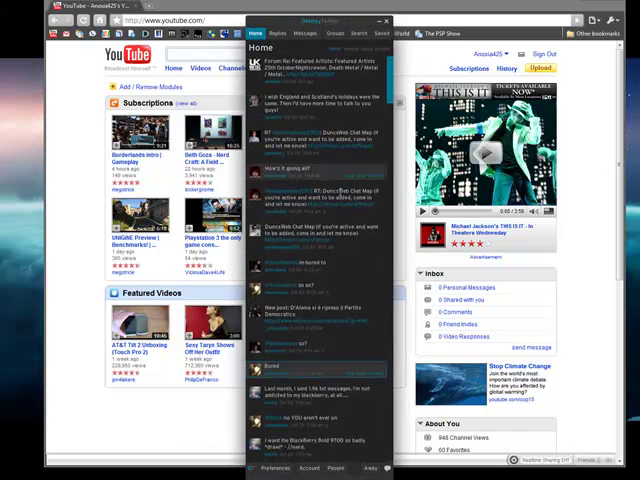
# - Scroll down the Home timeline shown on its own over the desktop
pyautogui.scroll(-3)
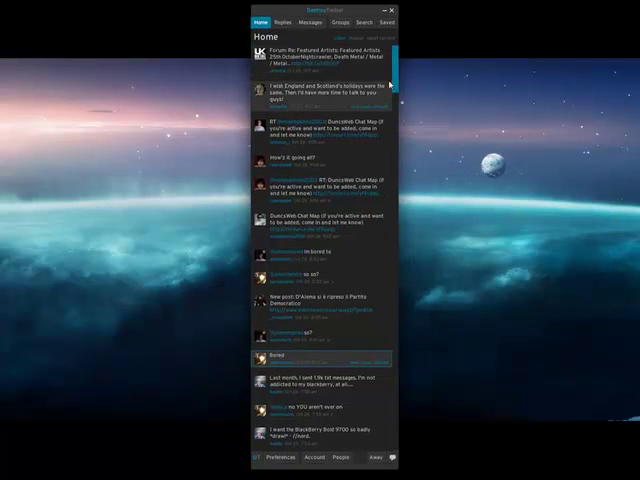
# - View the Replies, Messages and Groups panels in turn, then switch to Search
pyautogui.scroll(-3)
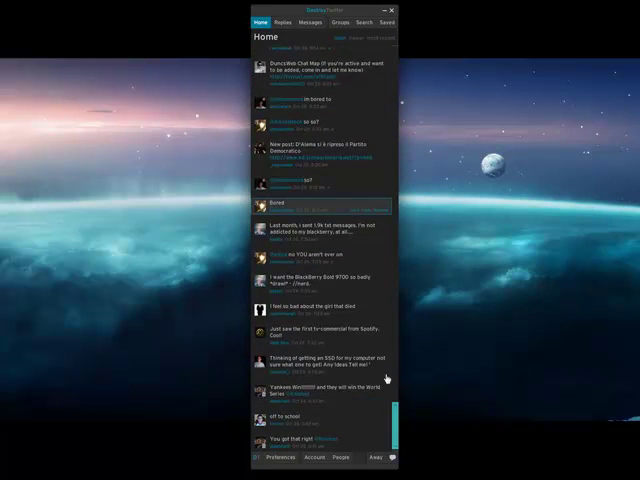
pyautogui.scroll(3)
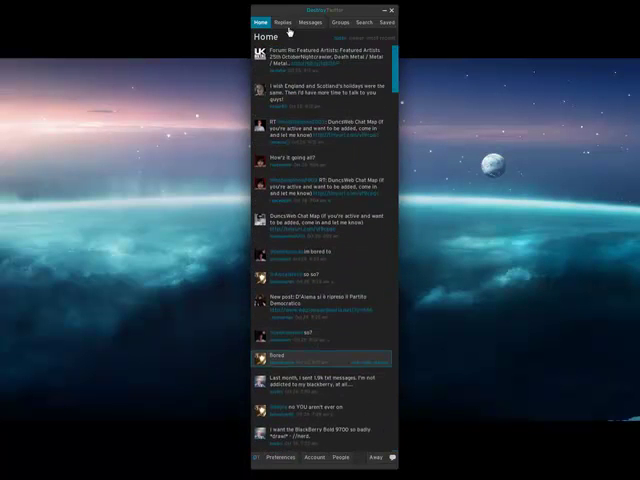
pyautogui.click(284, 22)
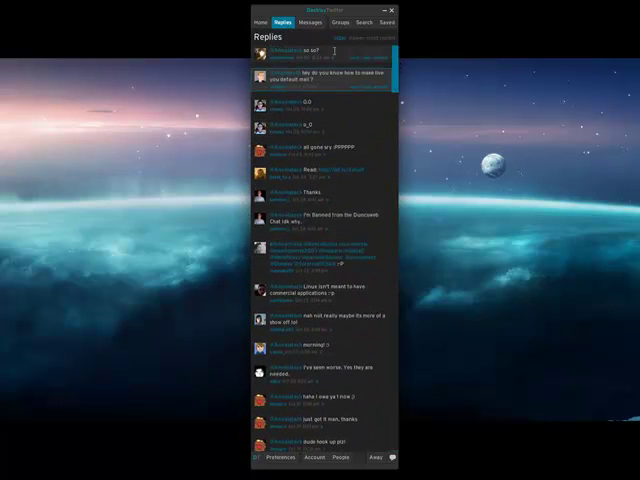
pyautogui.click(312, 20)
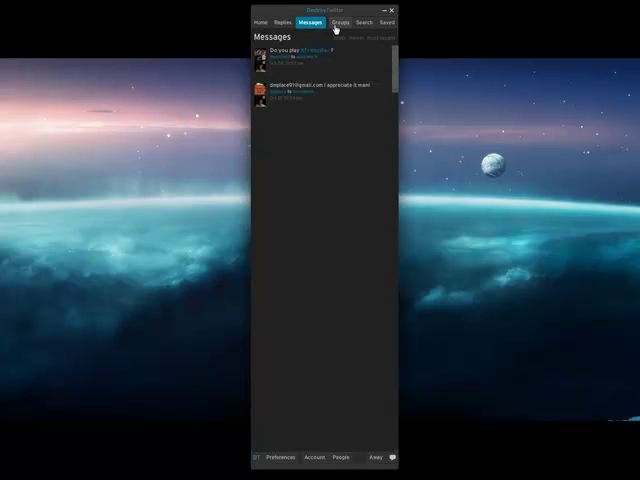
pyautogui.click(340, 24)
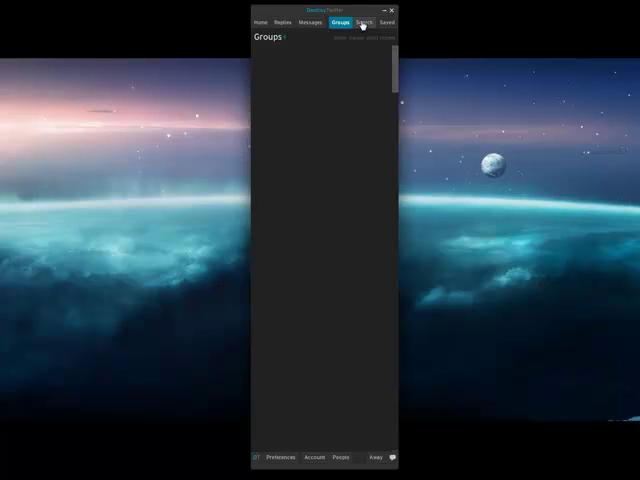
pyautogui.click(364, 20)
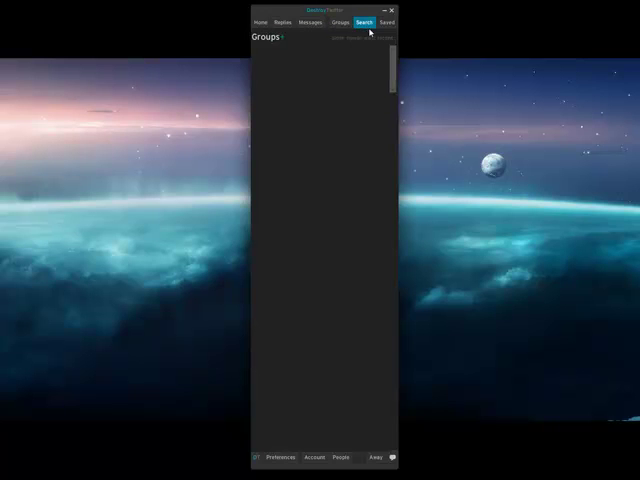
# - Search tweets for 'pingas' and view the Saved searches list
pyautogui.click(368, 22)
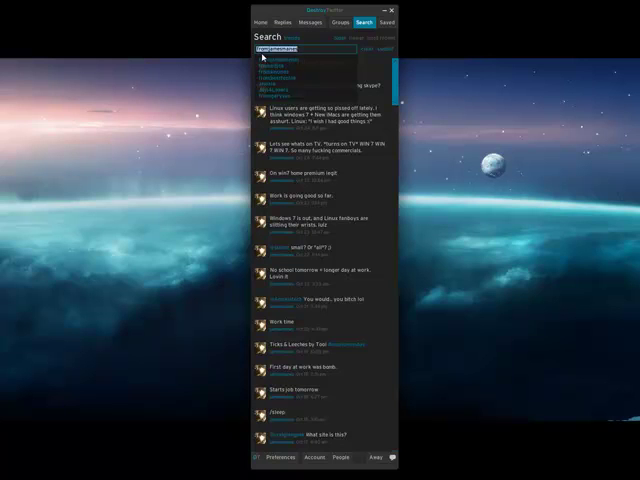
pyautogui.write('pingas')
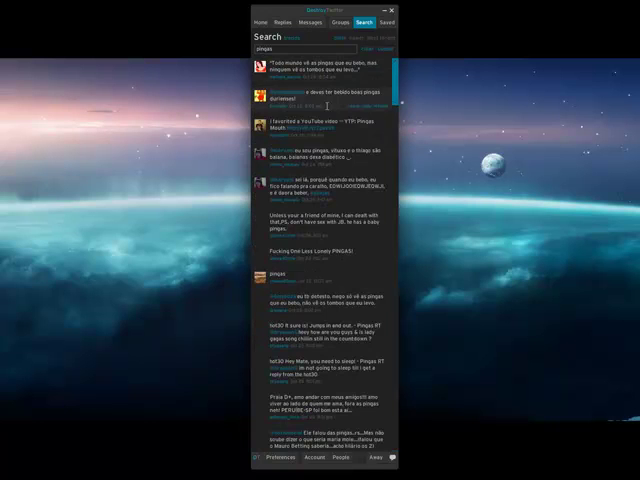
pyautogui.scroll(-3)
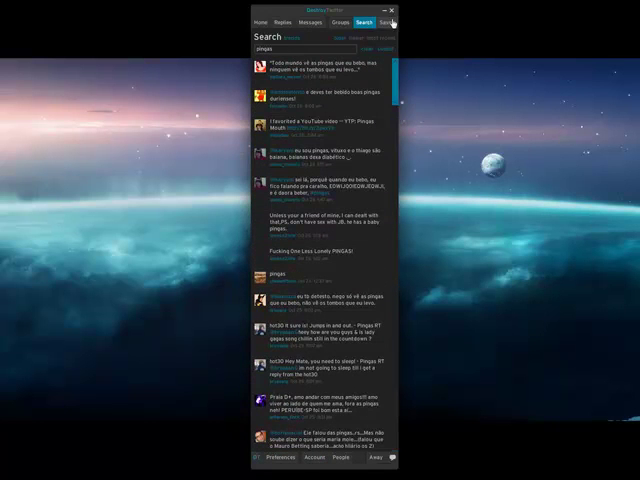
pyautogui.click(394, 22)
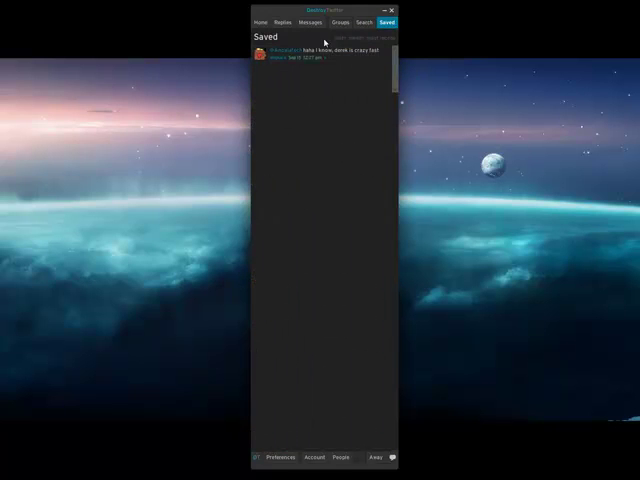
# - Return to the Home timeline, glancing at Replies on the way
pyautogui.click(262, 20)
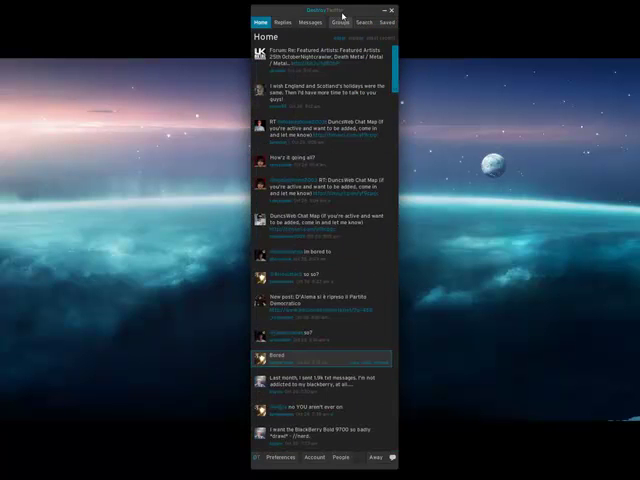
pyautogui.click(268, 16)
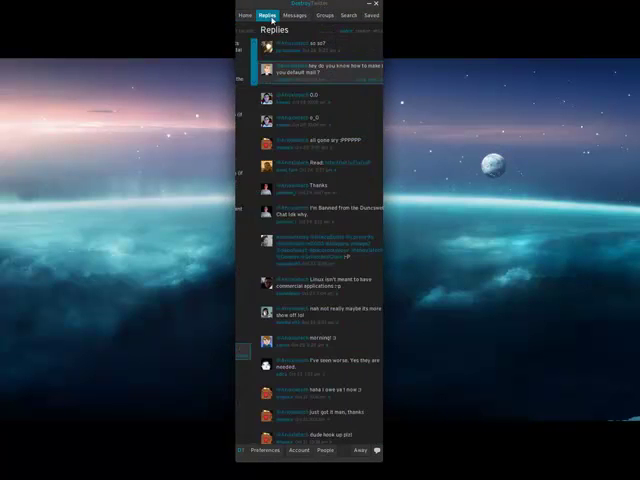
pyautogui.click(238, 16)
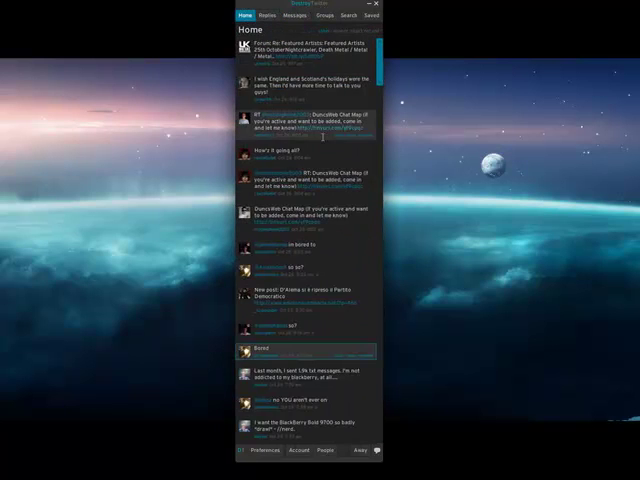
# - View the account's profile in People, then revisit the Search panel
pyautogui.click(324, 448)
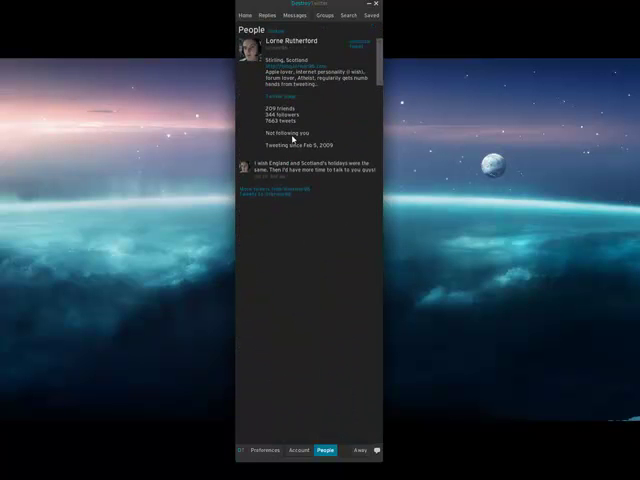
pyautogui.click(348, 16)
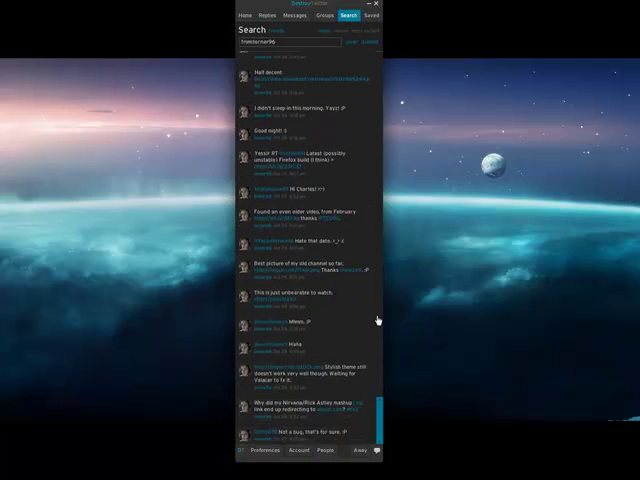
pyautogui.click(244, 16)
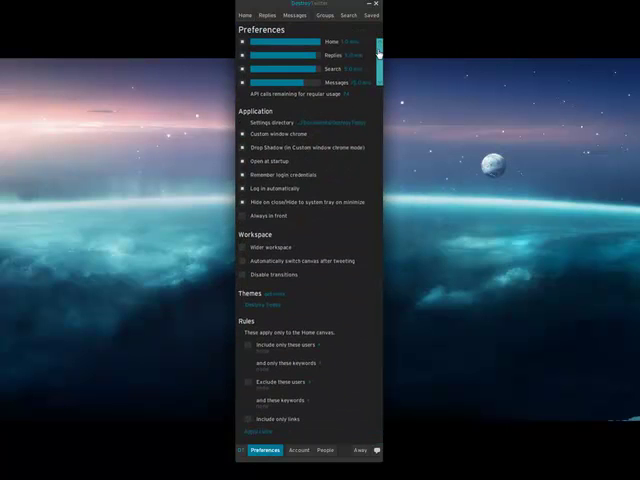
# - Scroll through the Preferences settings and bring up the Account panel
pyautogui.scroll(-3)
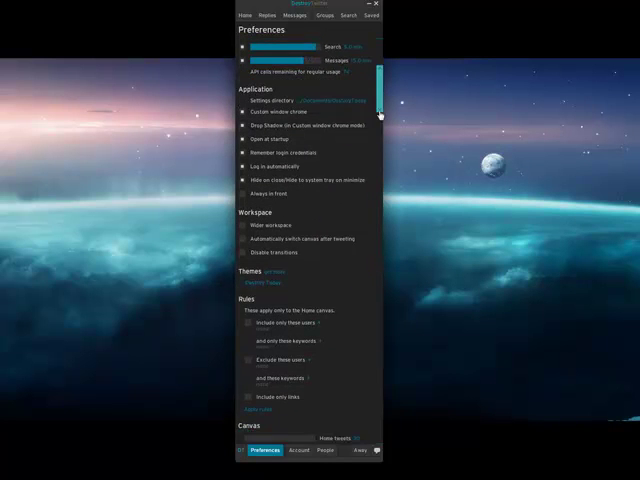
pyautogui.scroll(-3)
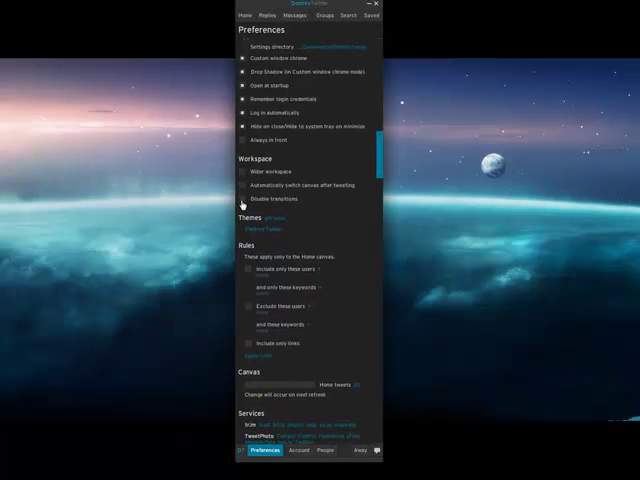
pyautogui.scroll(-3)
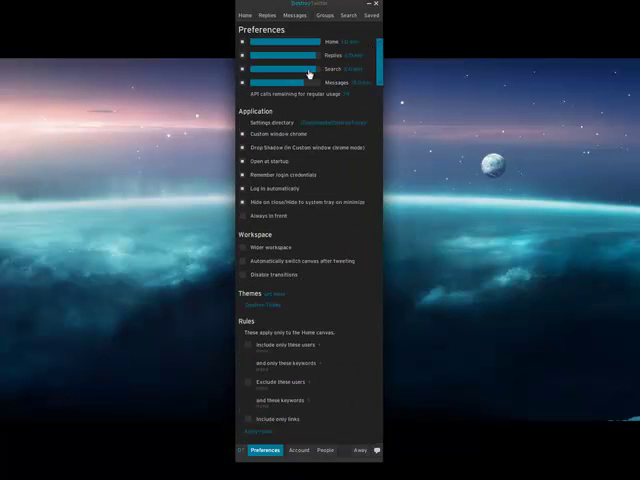
pyautogui.click(300, 450)
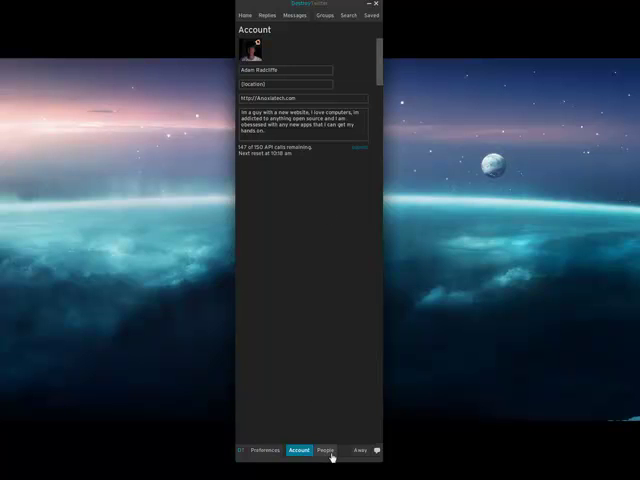
# - Browse two user profiles in the People panel, then return to Home
pyautogui.click(326, 452)
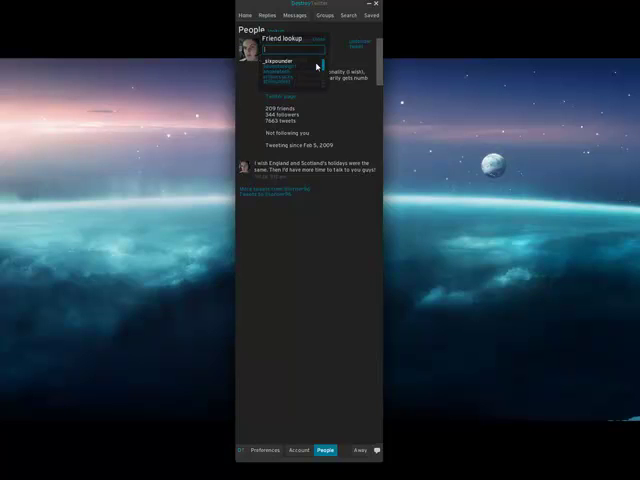
pyautogui.click(296, 64)
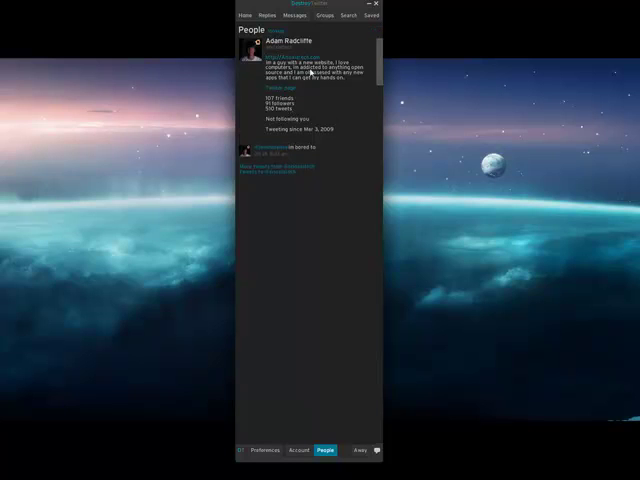
pyautogui.moveTo(280, 424)
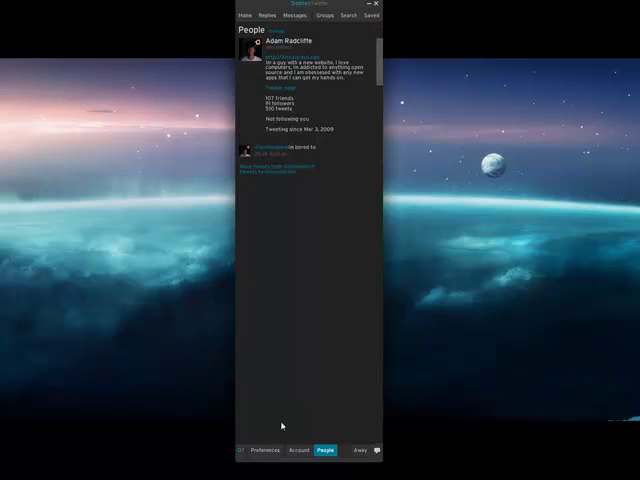
pyautogui.click(362, 450)
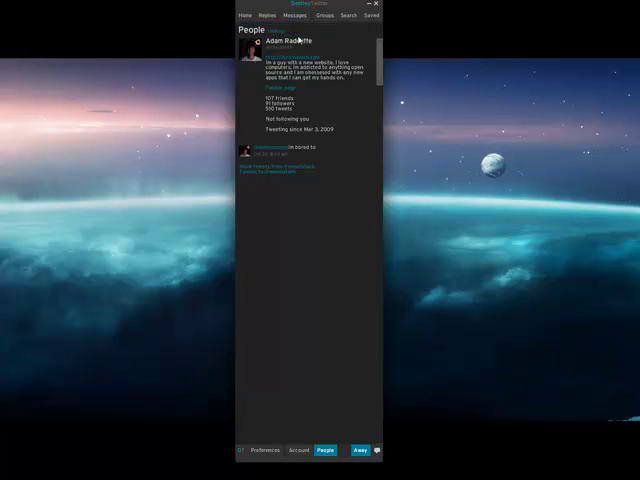
pyautogui.click(244, 16)
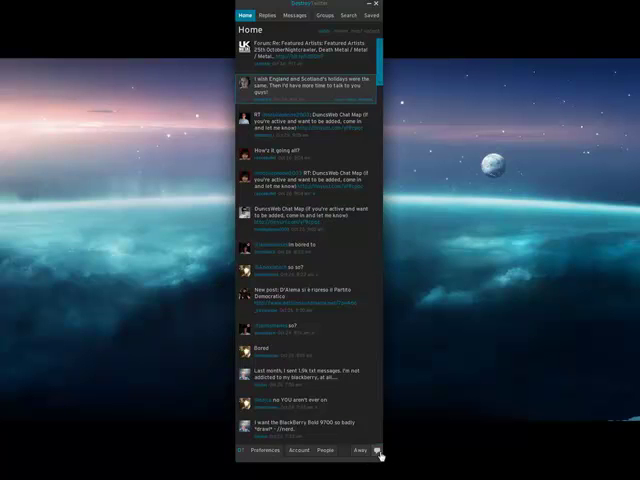
pyautogui.click(386, 448)
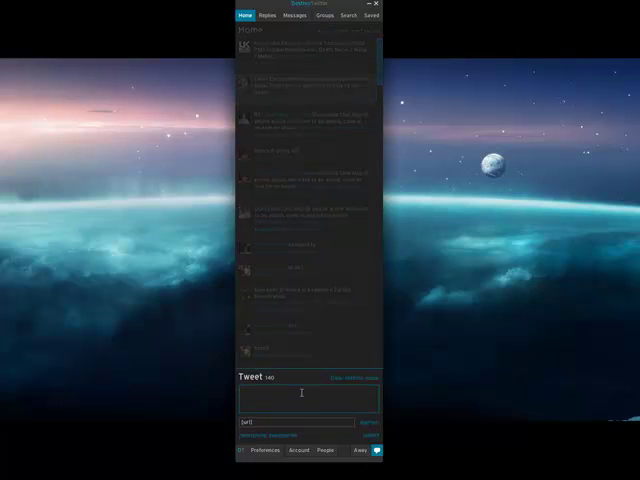
pyautogui.moveTo(292, 416)
pyautogui.write('I am tweeting on Destroy')
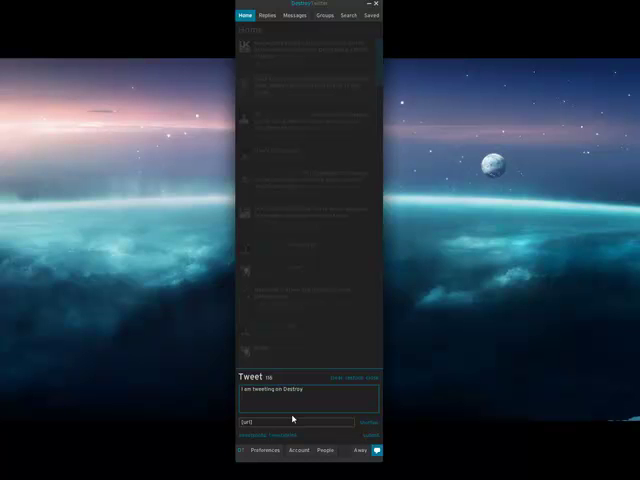
pyautogui.write('Twitter')
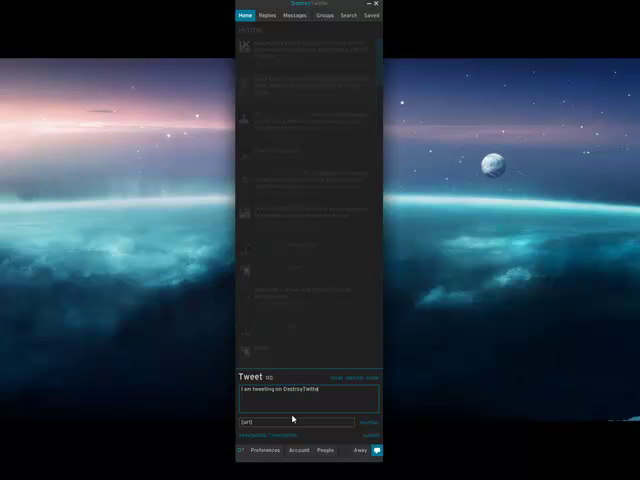
pyautogui.write('.')
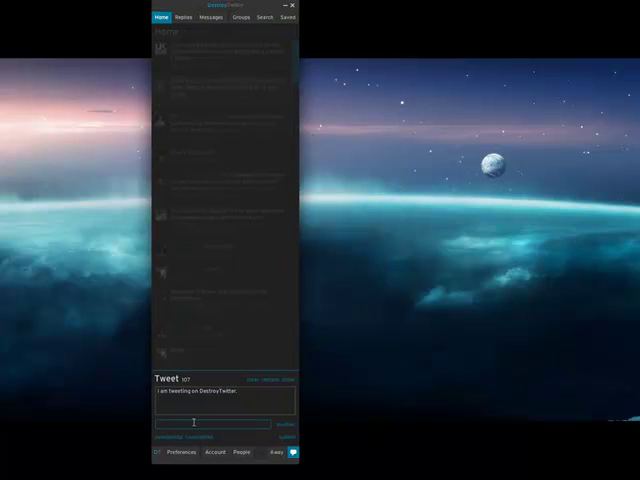
pyautogui.write('http://')
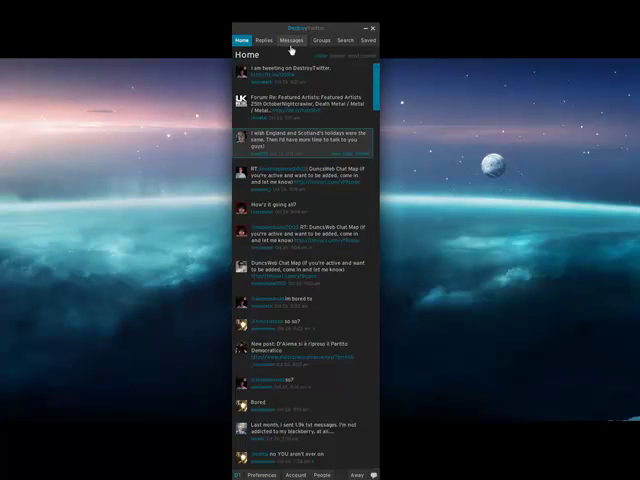
pyautogui.moveTo(400, 60)
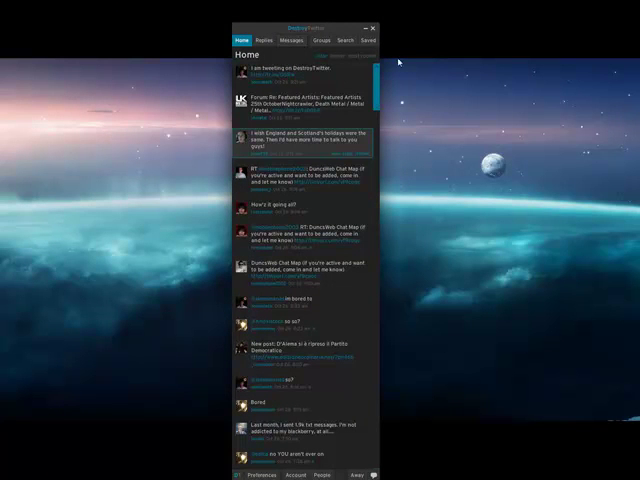